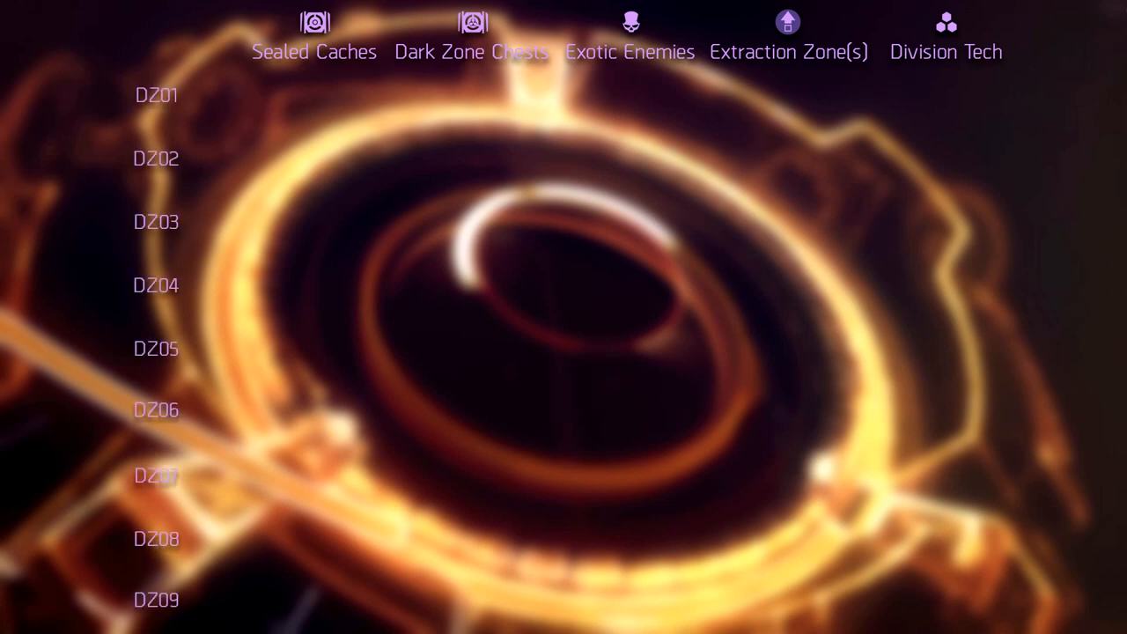
# Outline the Extraction Area marker on the DZ09 map with an orange rectangle.
pyautogui.click(313, 35)
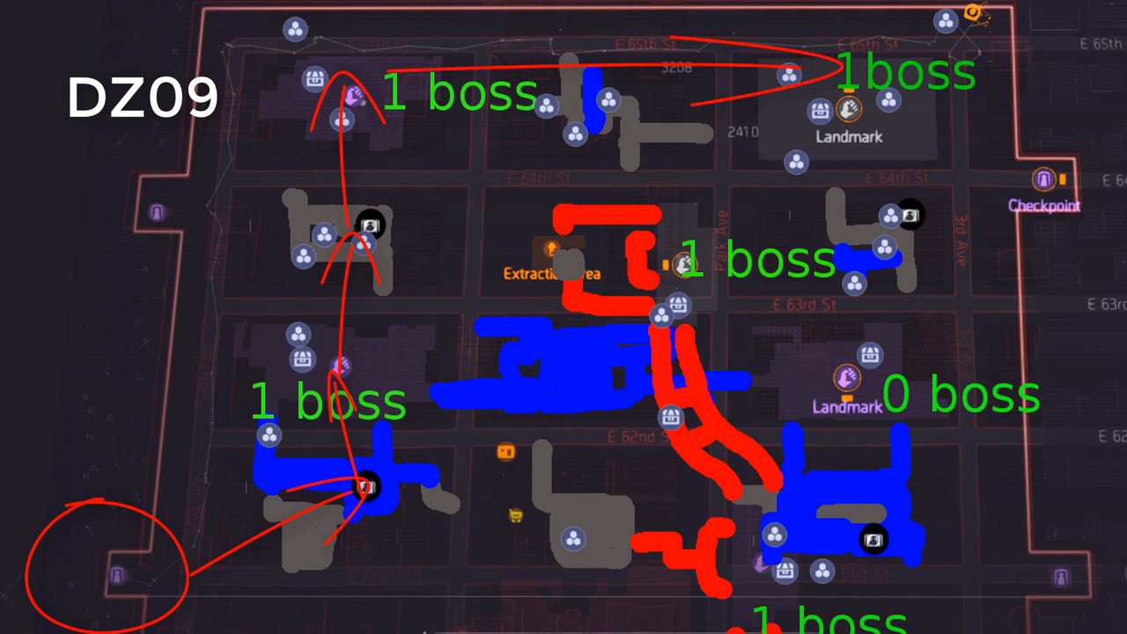
pyautogui.moveTo(476, 198); pyautogui.dragTo(672, 317)
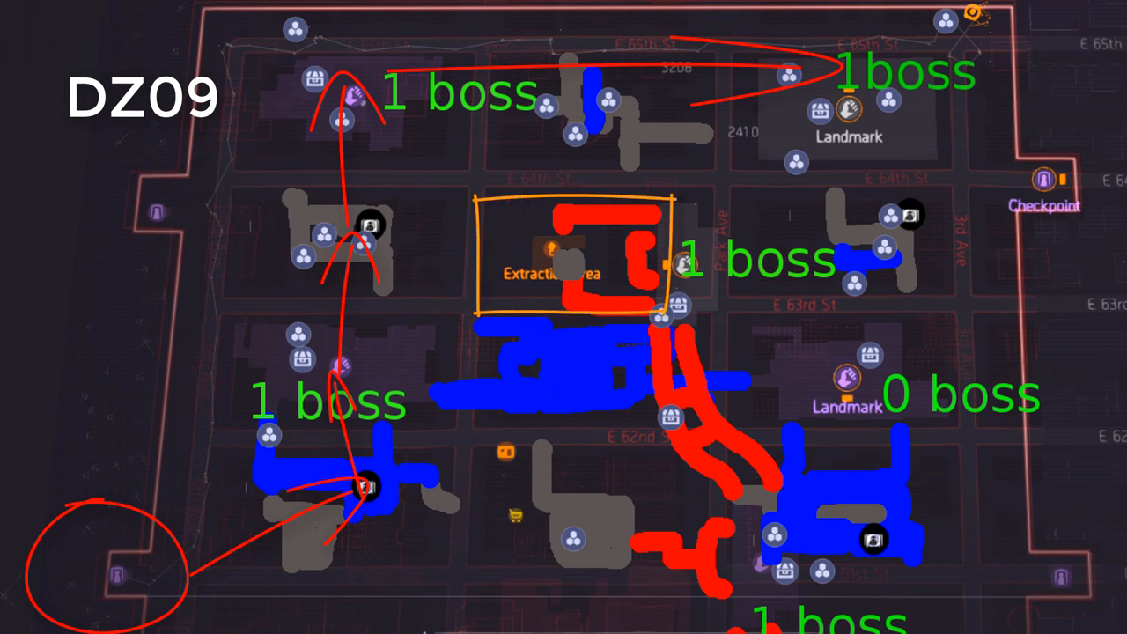